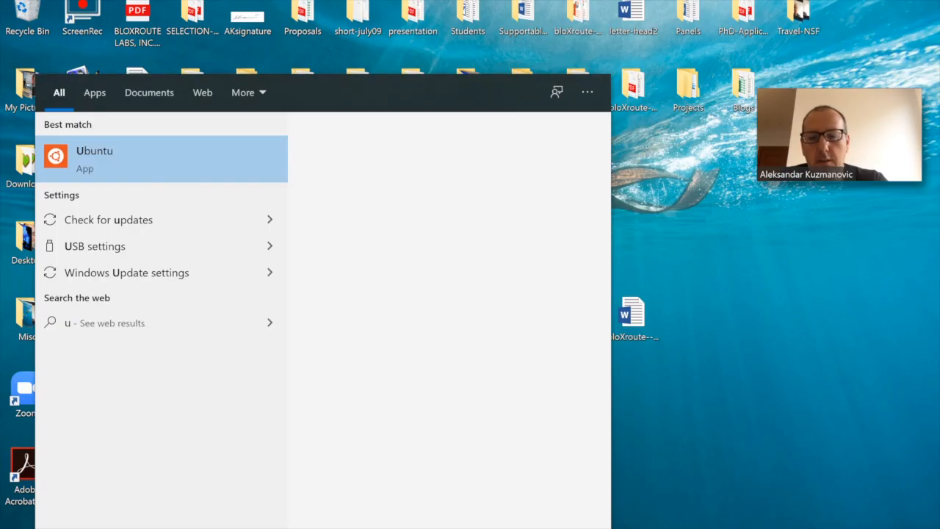
# Launch the Ubuntu shell, list the folder with ls, and begin a cat command for test1.py.
pyautogui.click(94, 159)
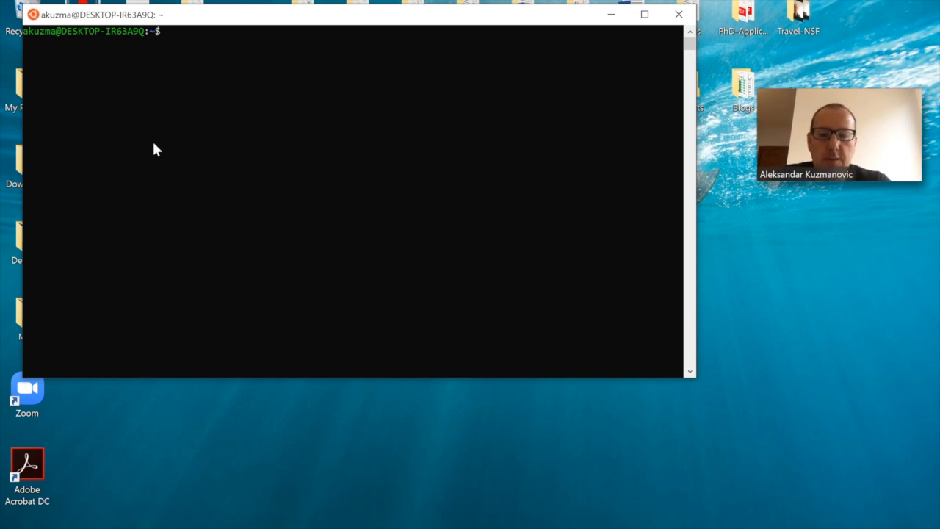
pyautogui.write('ls')
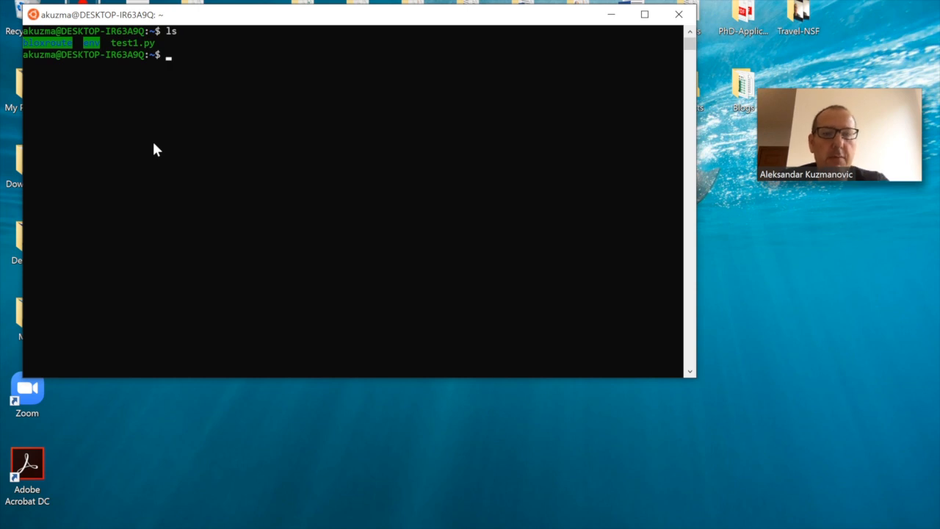
pyautogui.write('cat')
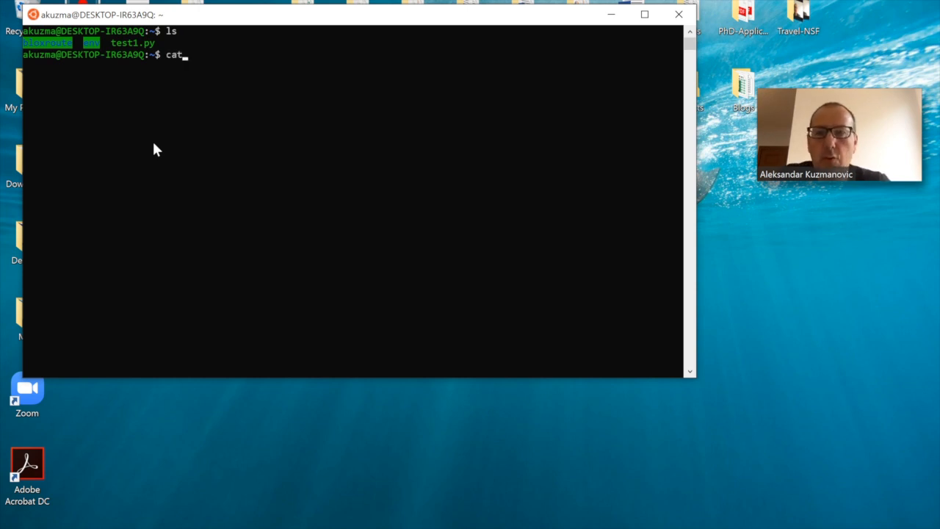
pyautogui.write('test')
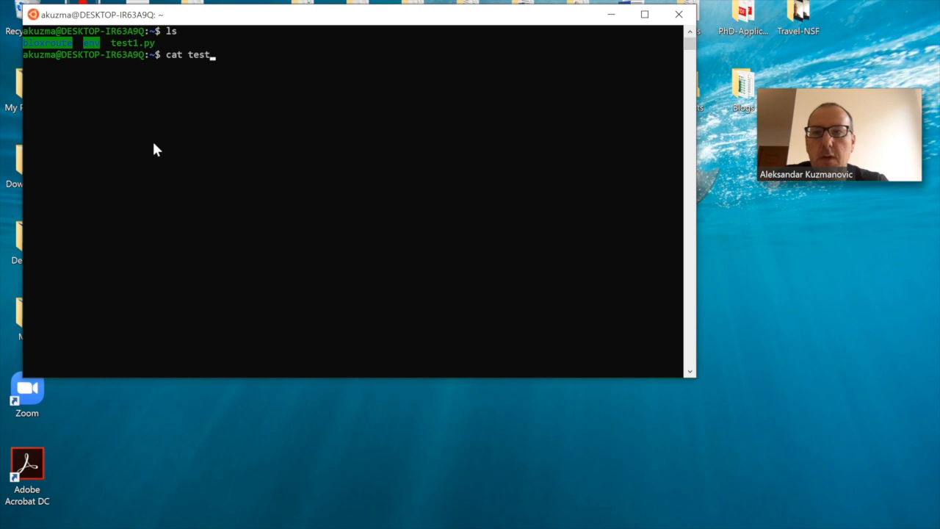
# Finish cat test1.py to print the asyncio CloudWssProvider pending-transactions script.
pyautogui.write('1.')
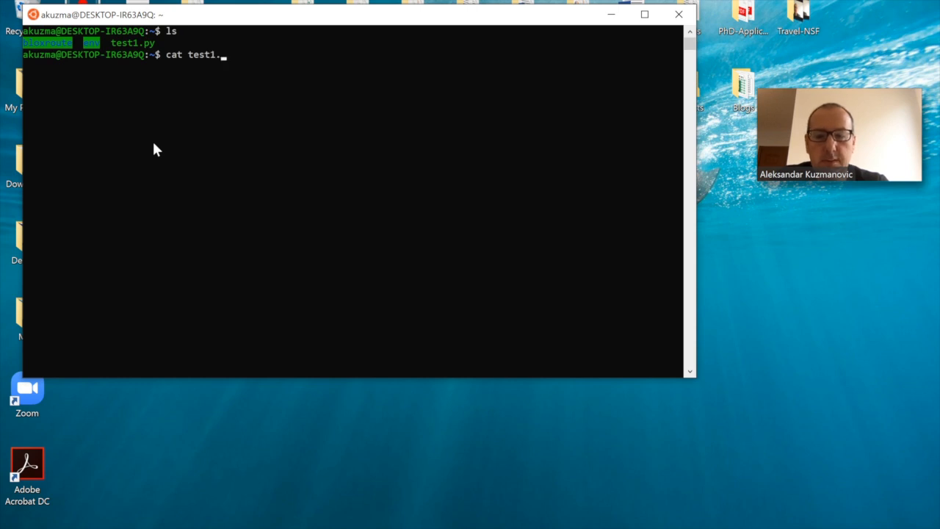
pyautogui.write('py')
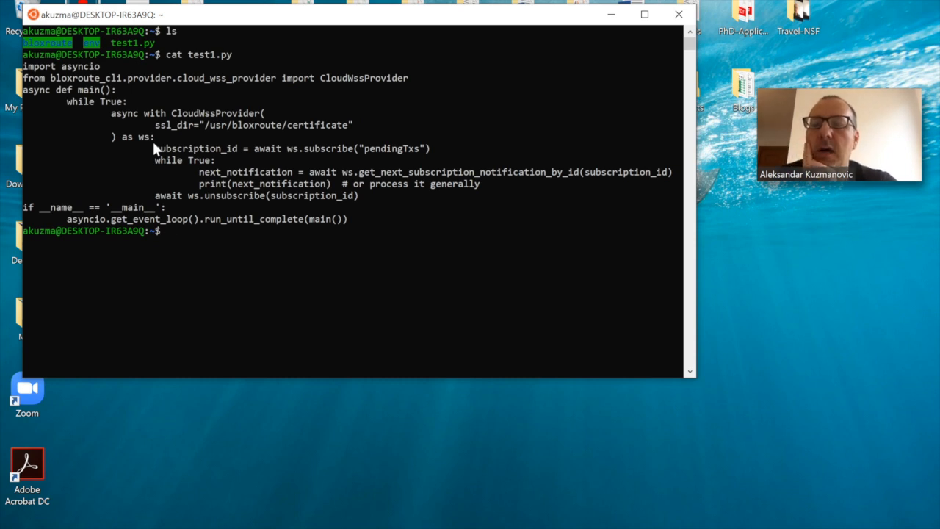
pyautogui.moveTo(31, 86)
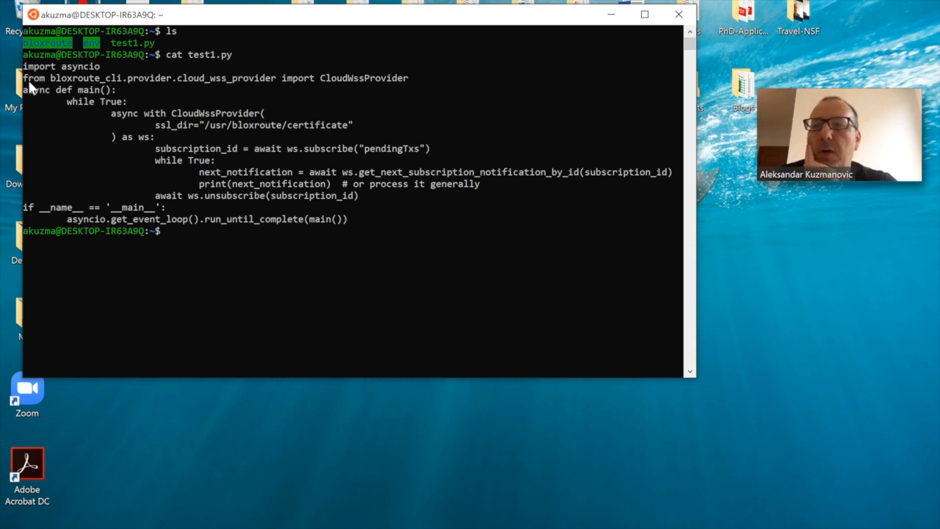
pyautogui.moveTo(58, 88)
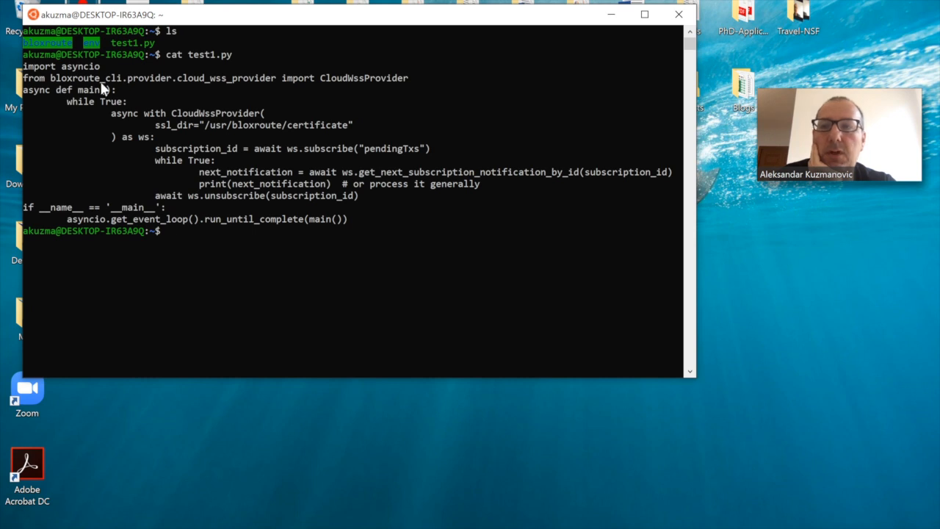
pyautogui.moveTo(100, 91)
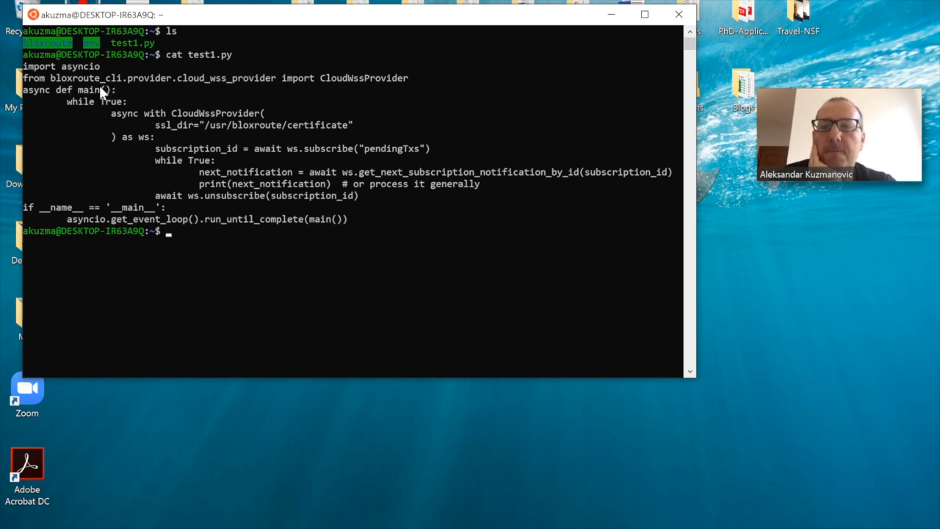
pyautogui.moveTo(132, 106)
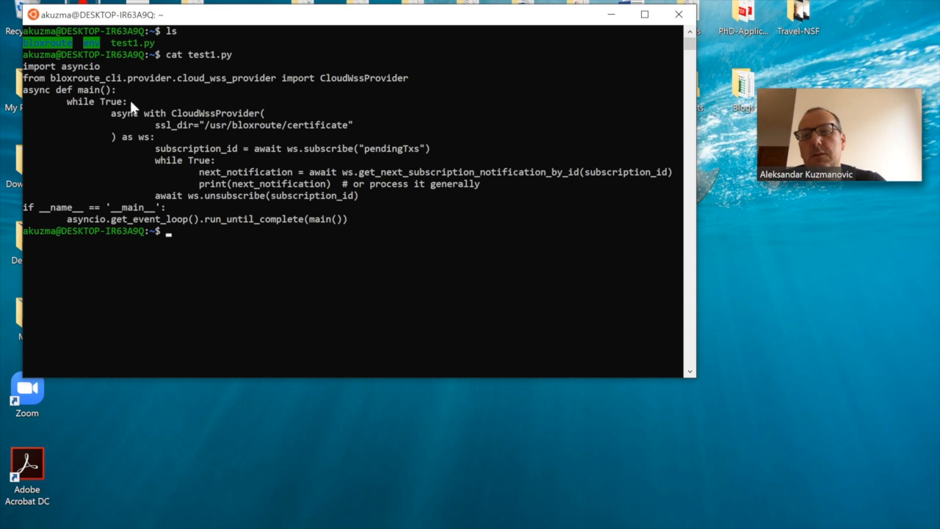
pyautogui.moveTo(164, 135)
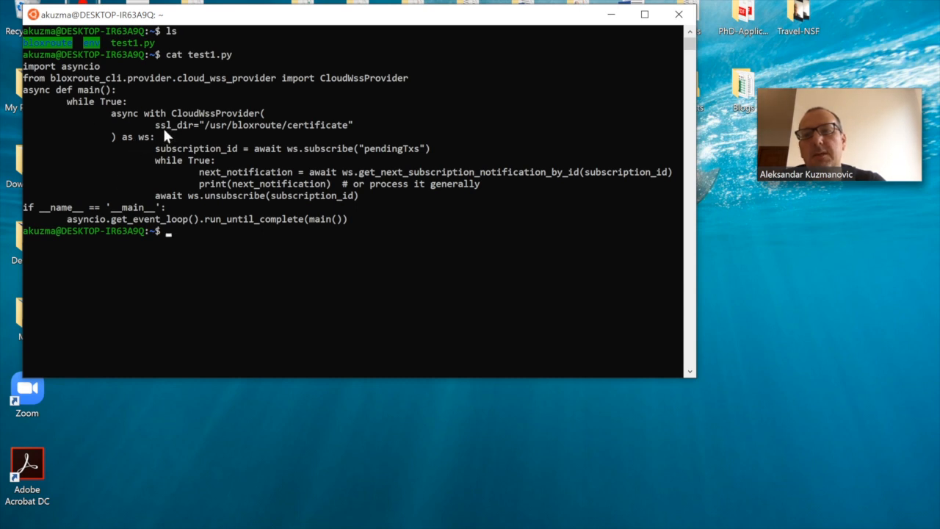
pyautogui.moveTo(251, 132)
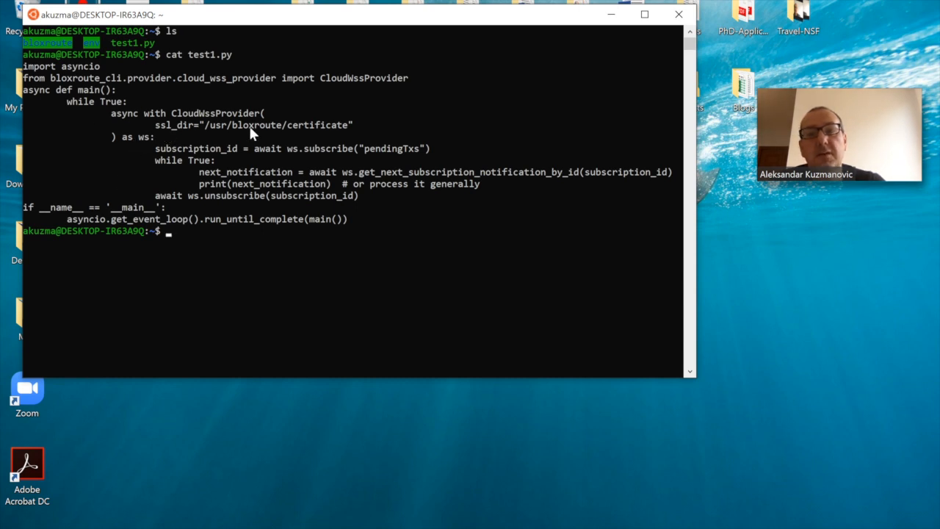
pyautogui.moveTo(174, 138)
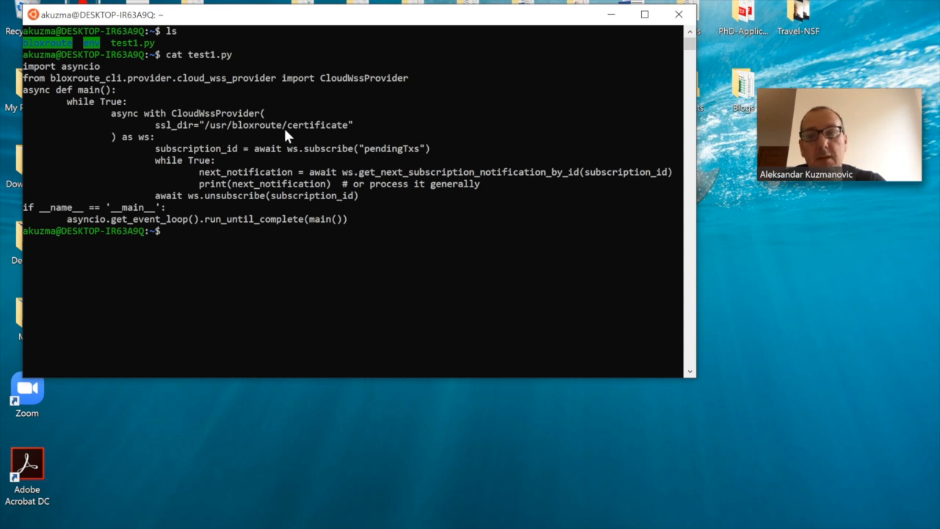
pyautogui.moveTo(326, 135)
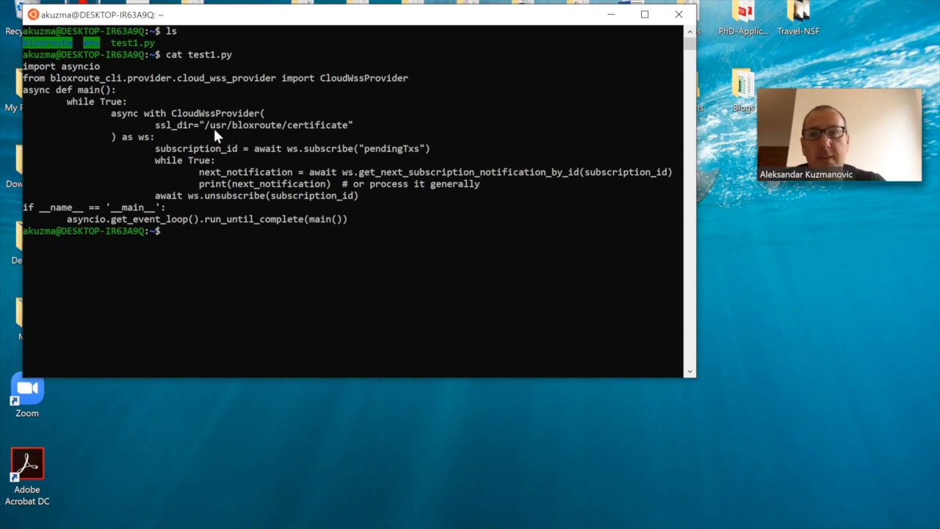
pyautogui.moveTo(341, 136)
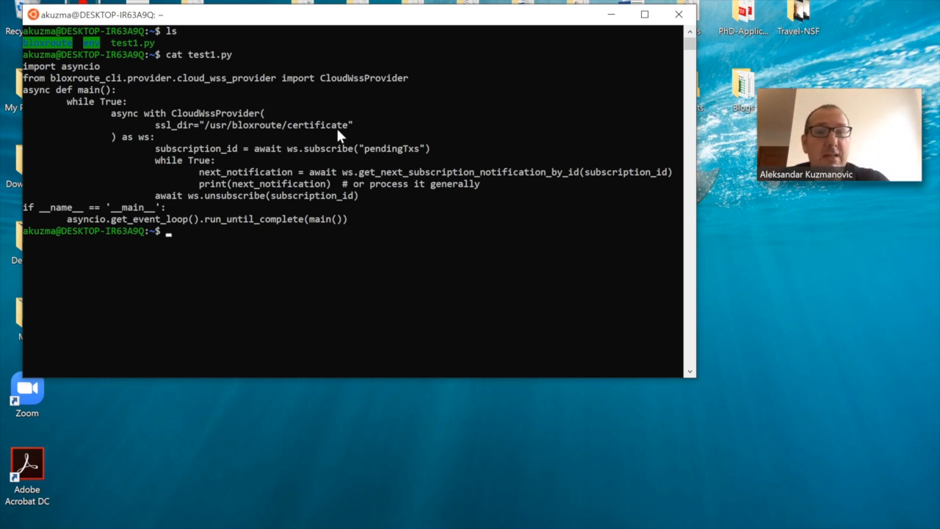
pyautogui.moveTo(278, 138)
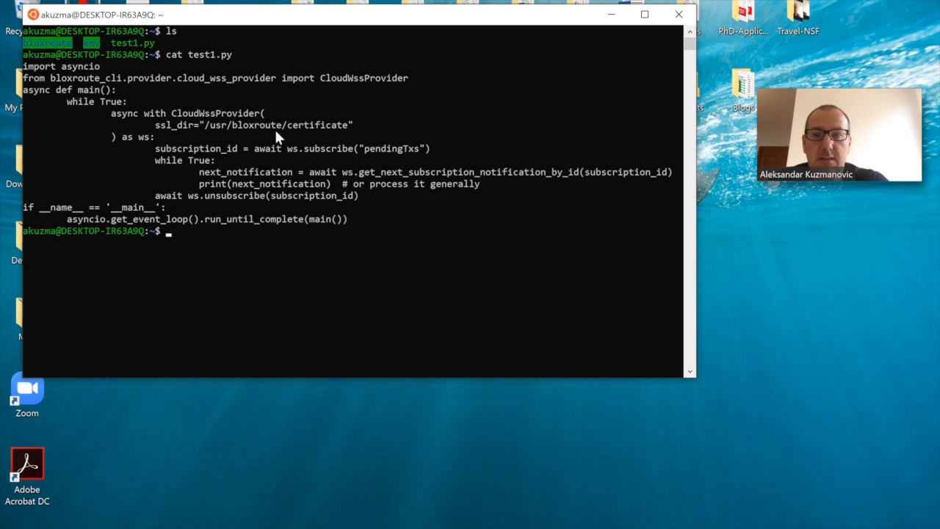
pyautogui.moveTo(204, 129)
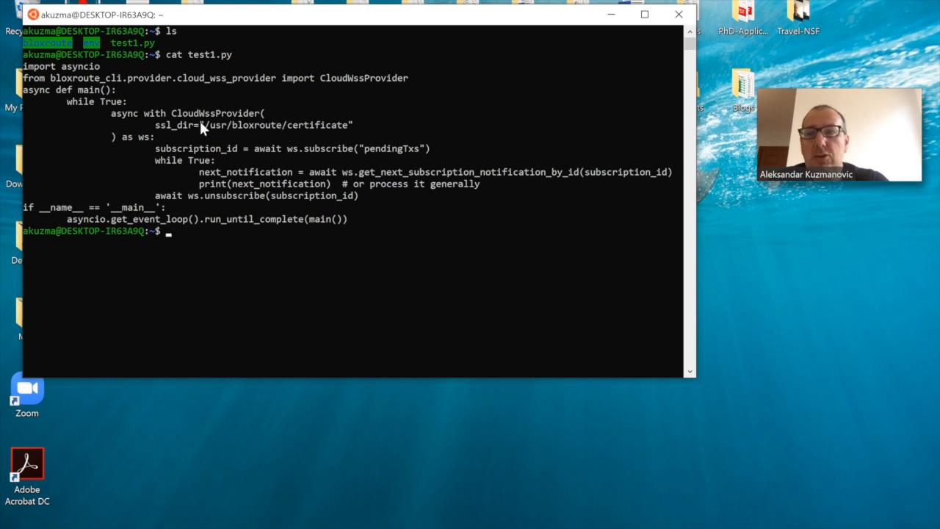
pyautogui.moveTo(373, 134)
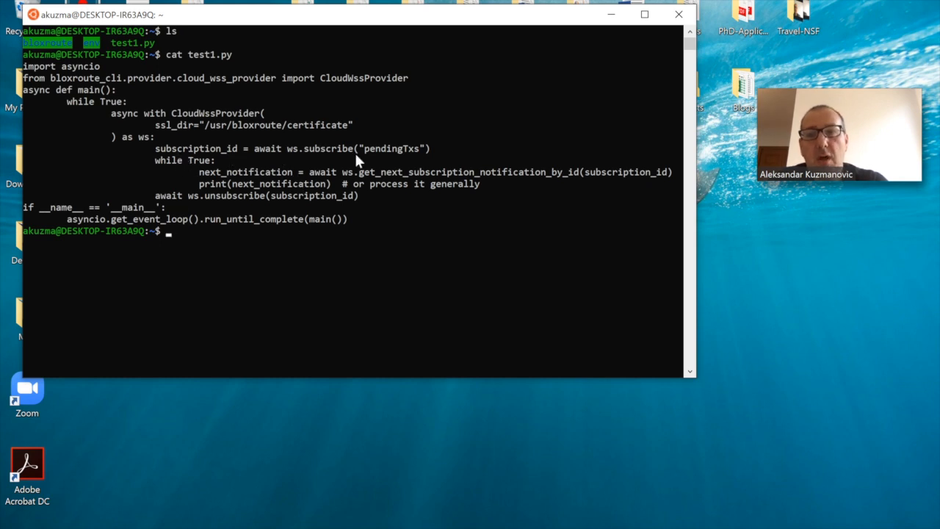
pyautogui.moveTo(418, 161)
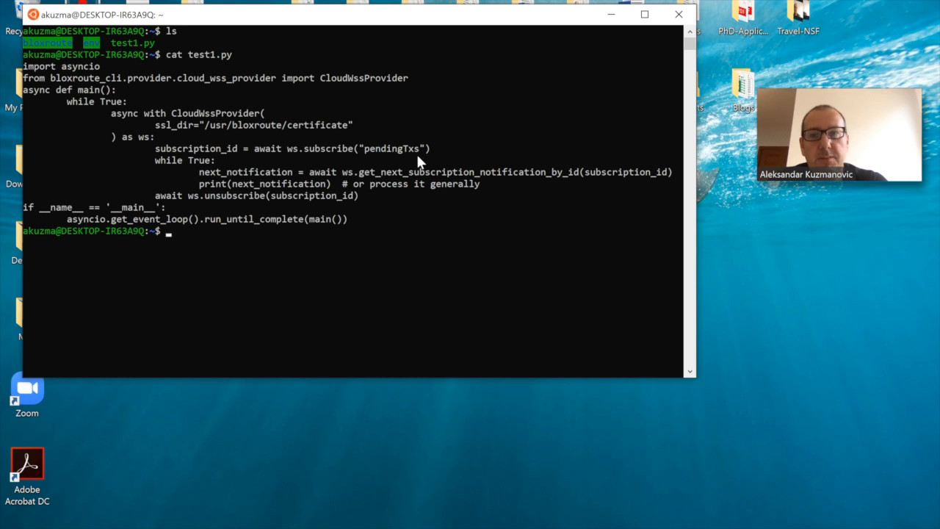
pyautogui.moveTo(238, 182)
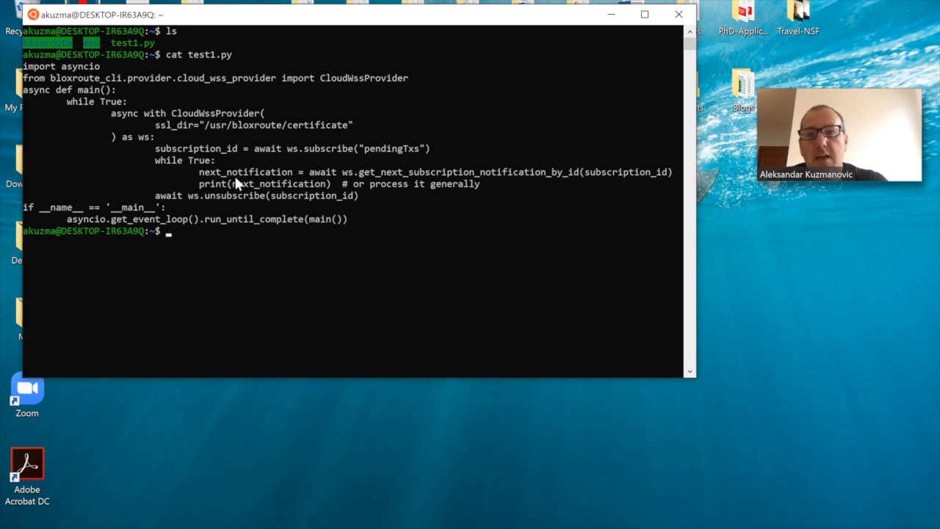
pyautogui.moveTo(346, 179)
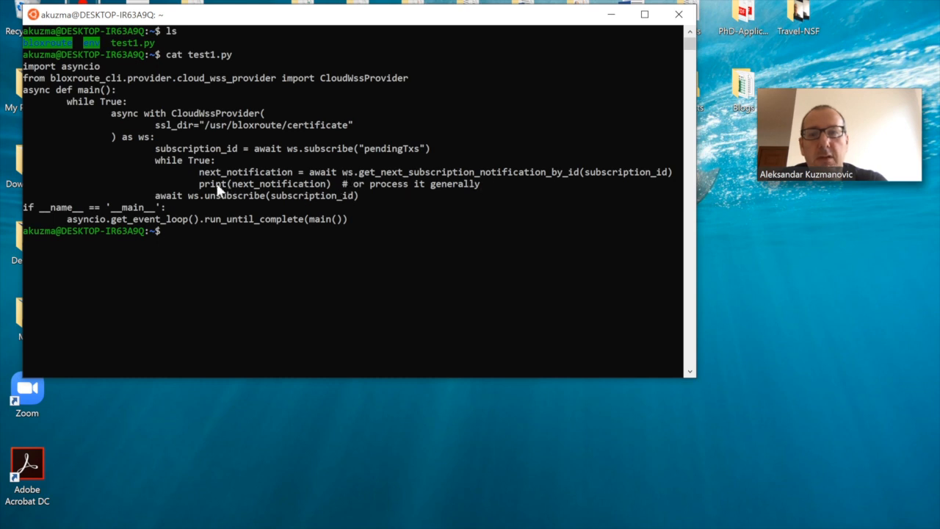
pyautogui.moveTo(299, 194)
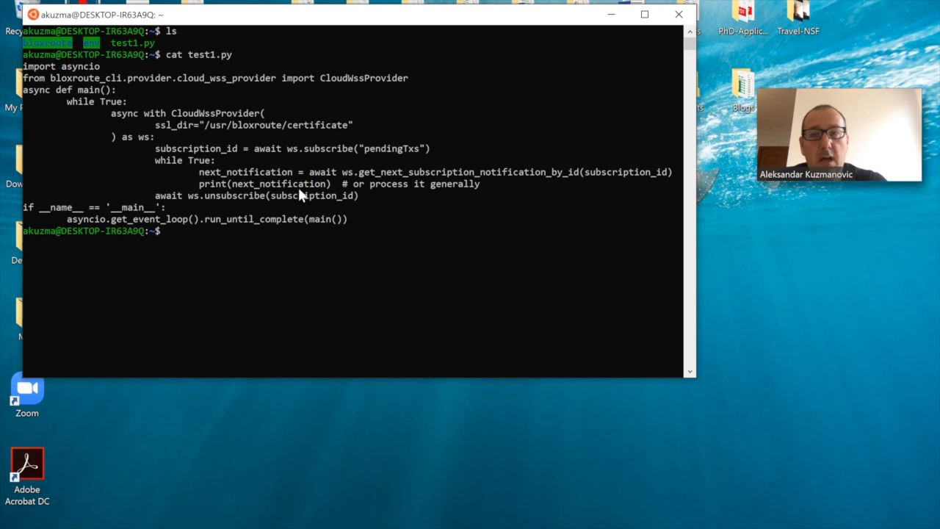
pyautogui.moveTo(355, 196)
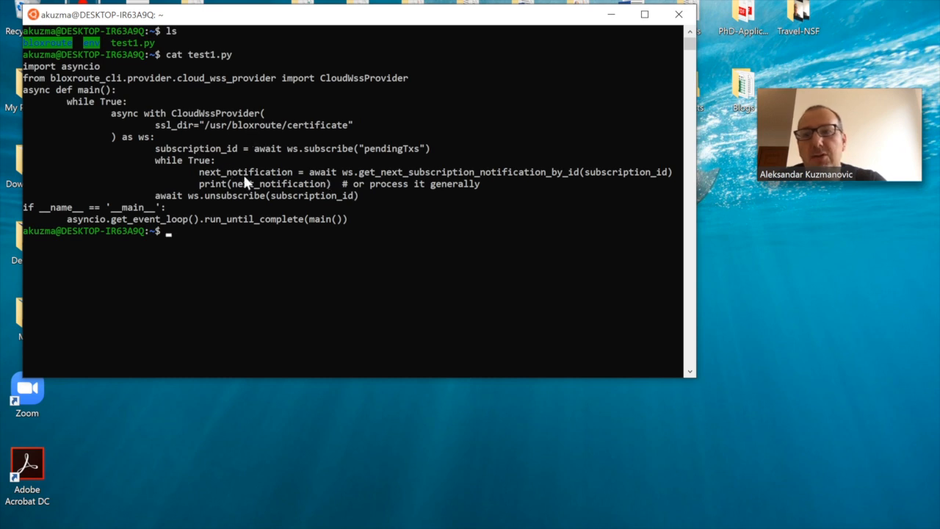
pyautogui.moveTo(212, 223)
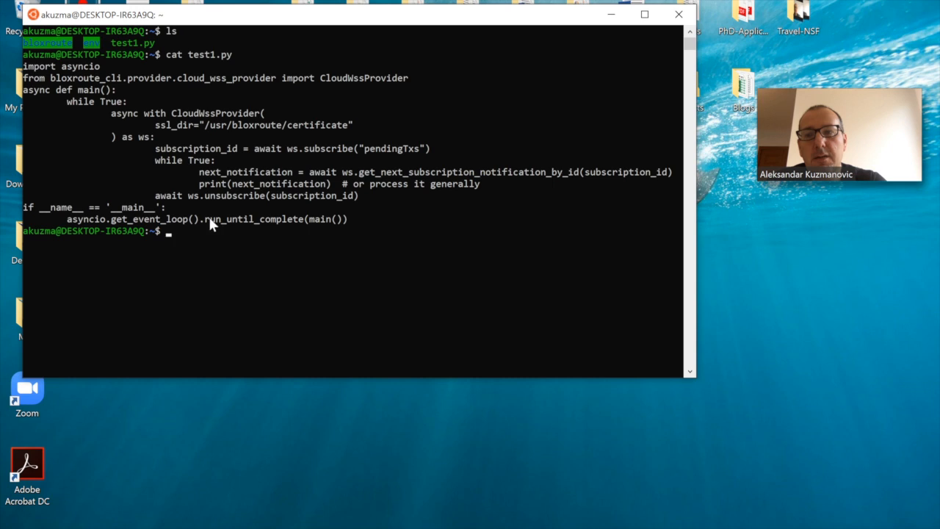
pyautogui.moveTo(220, 208)
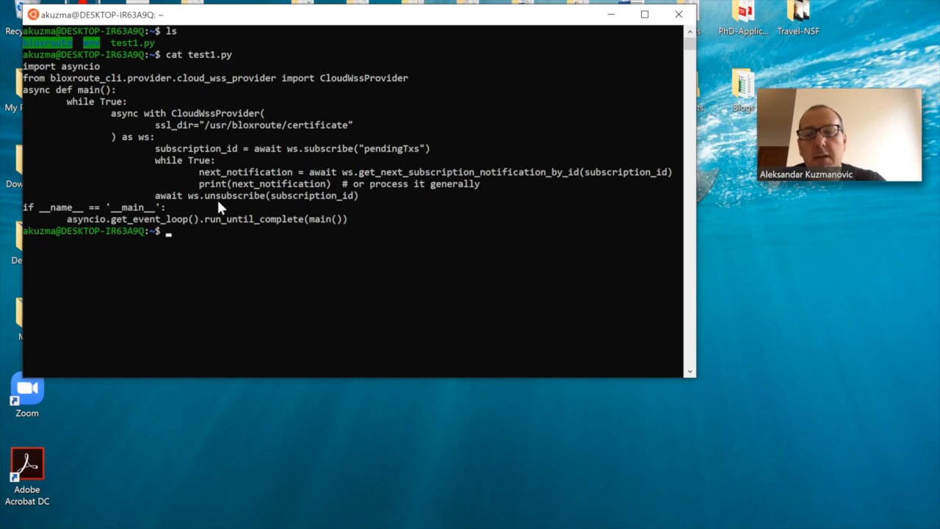
pyautogui.moveTo(198, 170)
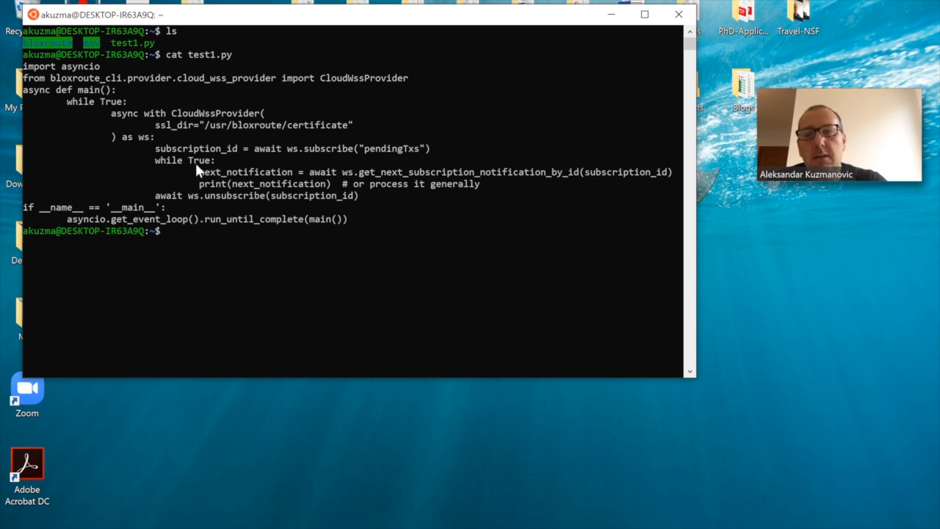
pyautogui.moveTo(250, 208)
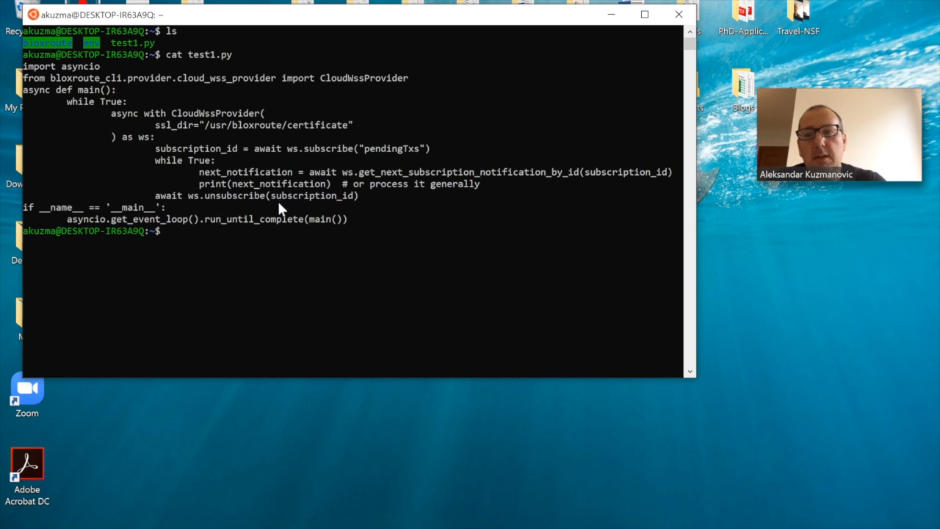
pyautogui.moveTo(359, 257)
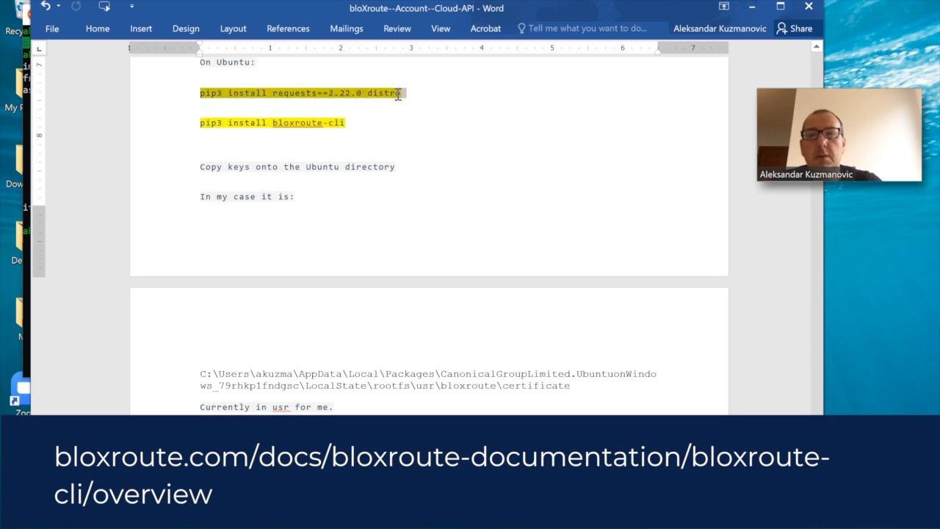
pyautogui.moveTo(576, 353)
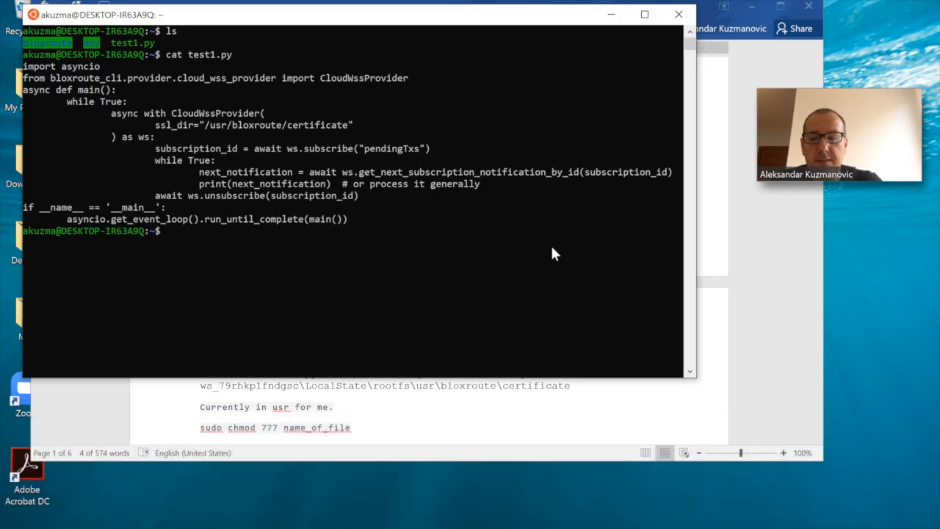
# Run pip3 install for requests==2.22.0 distro and bloxroute-cli, then list the folder again.
pyautogui.write('pip3 install requests==2.22.0 distro')
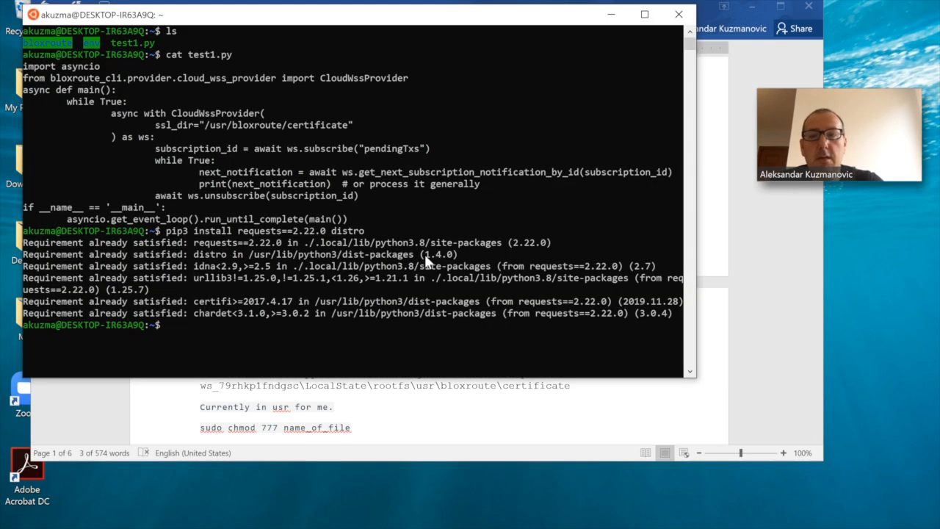
pyautogui.write('pip3 install bloxroute-cli')
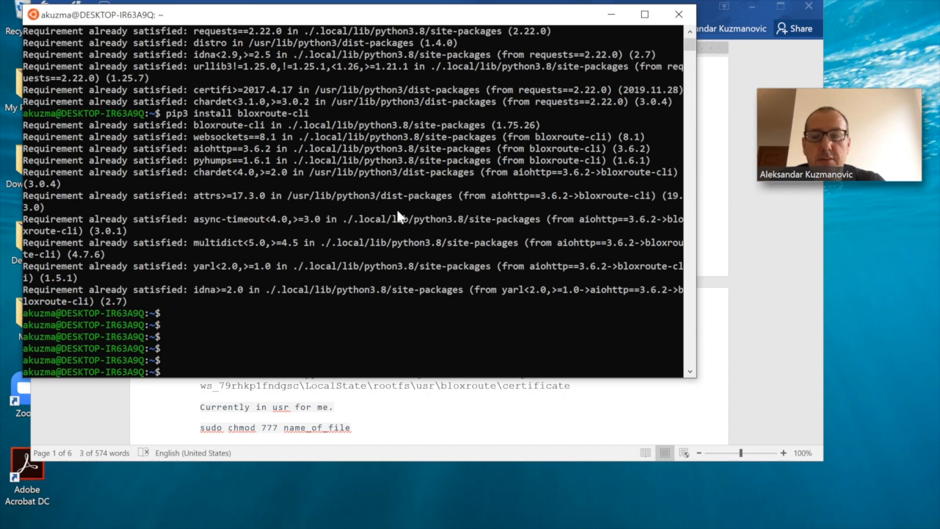
pyautogui.write('ls')
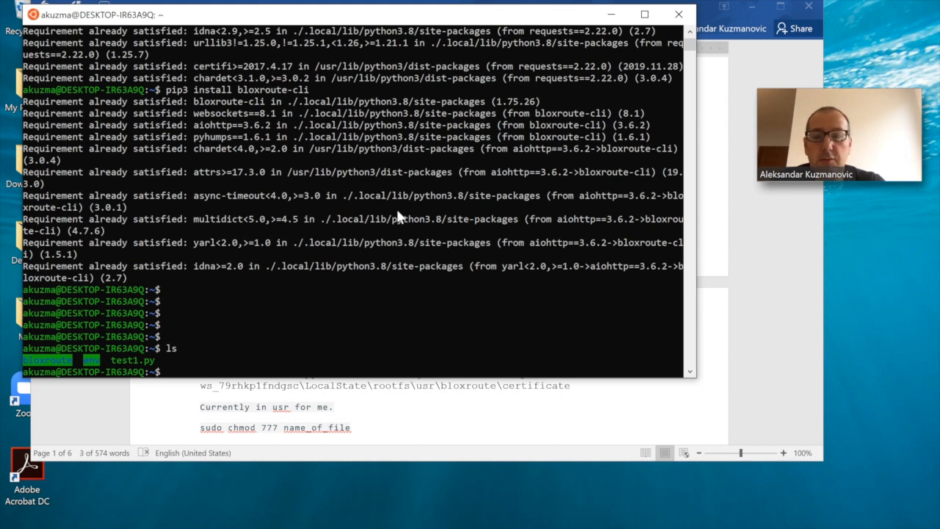
# Change into /usr/bloxroute/certificate/ to see the gateway cert and key, then cd back home.
pyautogui.write('cd /')
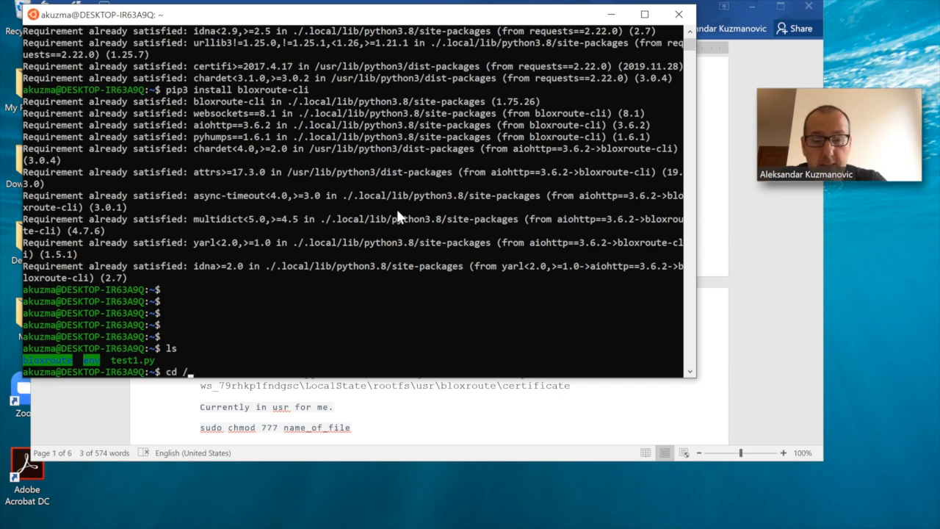
pyautogui.write('usr/')
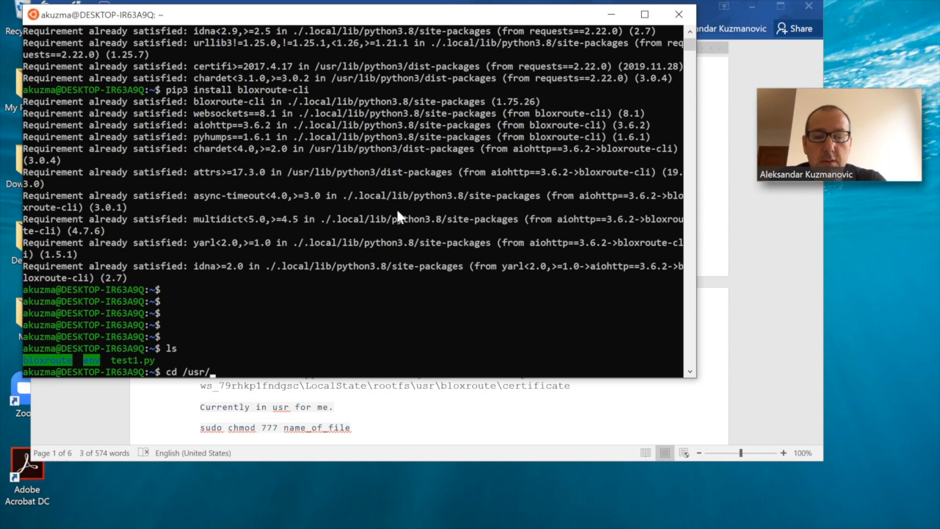
pyautogui.write('bloxroute/')
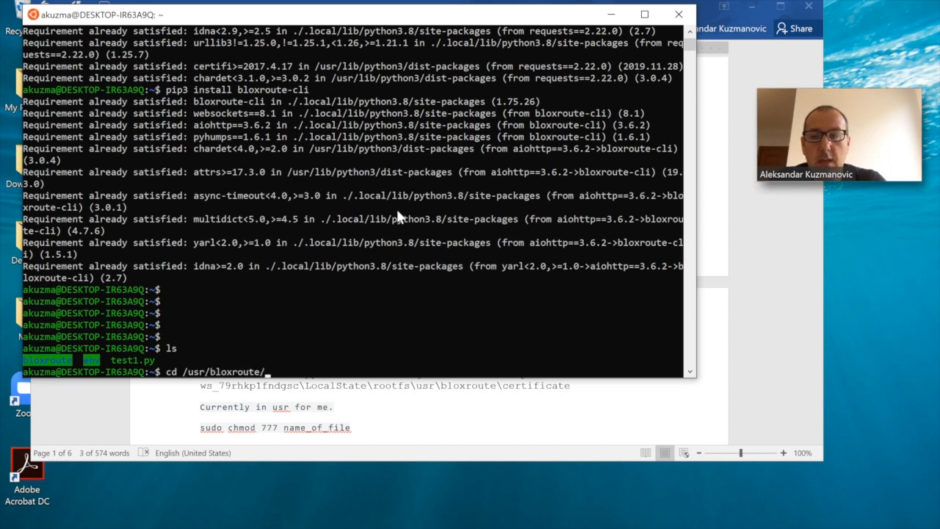
pyautogui.write('certificate/')
pyautogui.write('ls')
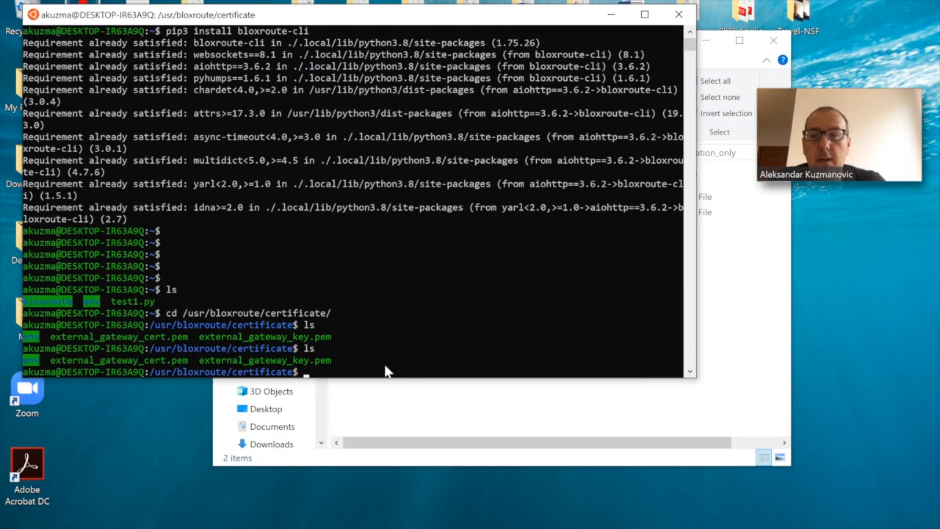
pyautogui.write('cd')
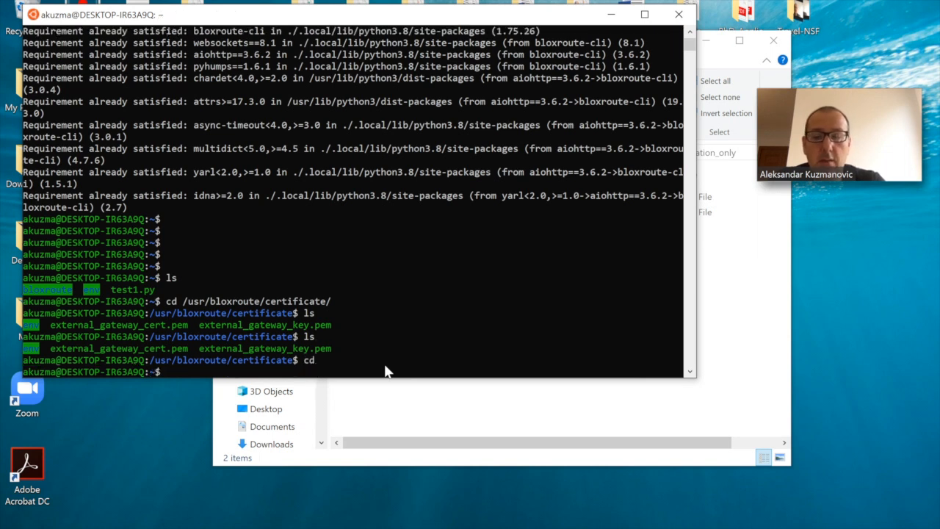
# Run python3 test1.py to stream pending-transaction notifications, then stop it with Ctrl+Z.
pyautogui.write('python3')
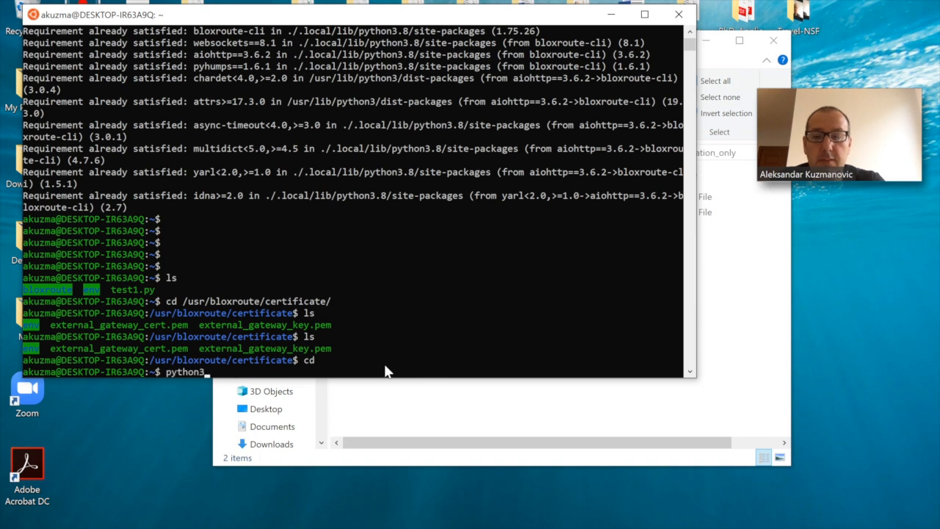
pyautogui.write('test1.py')
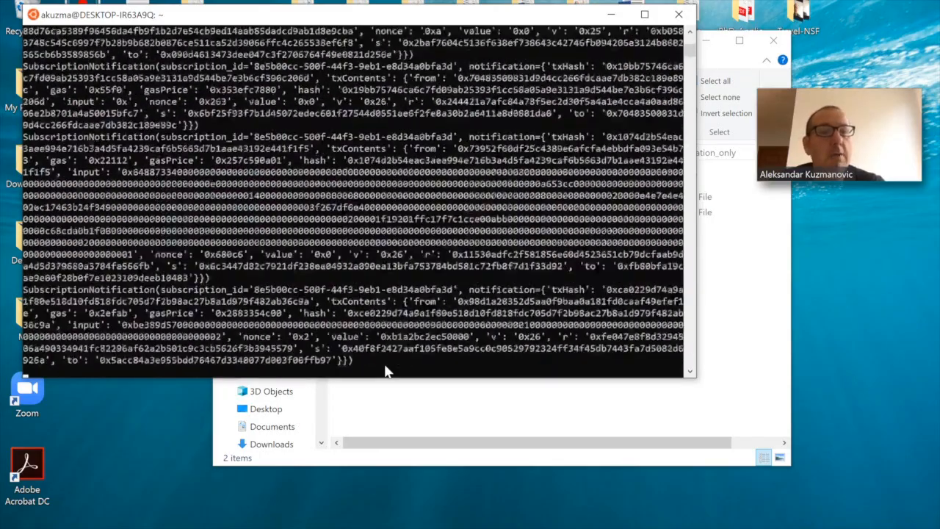
pyautogui.scroll(-3)
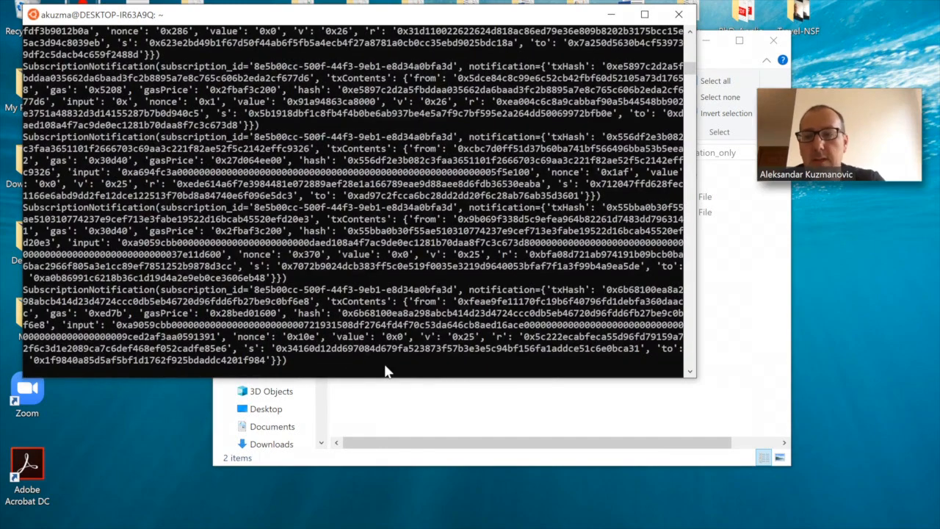
pyautogui.press('ctrl+z')
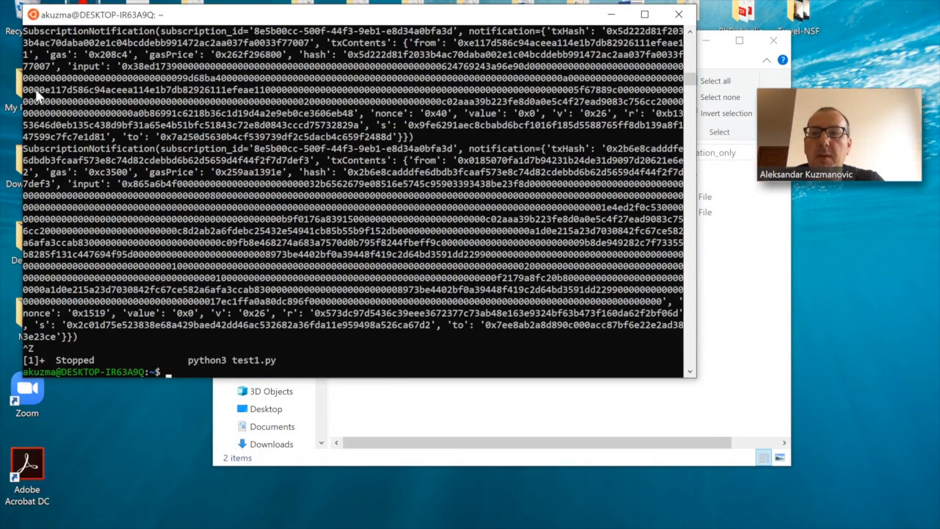
pyautogui.moveTo(664, 252)
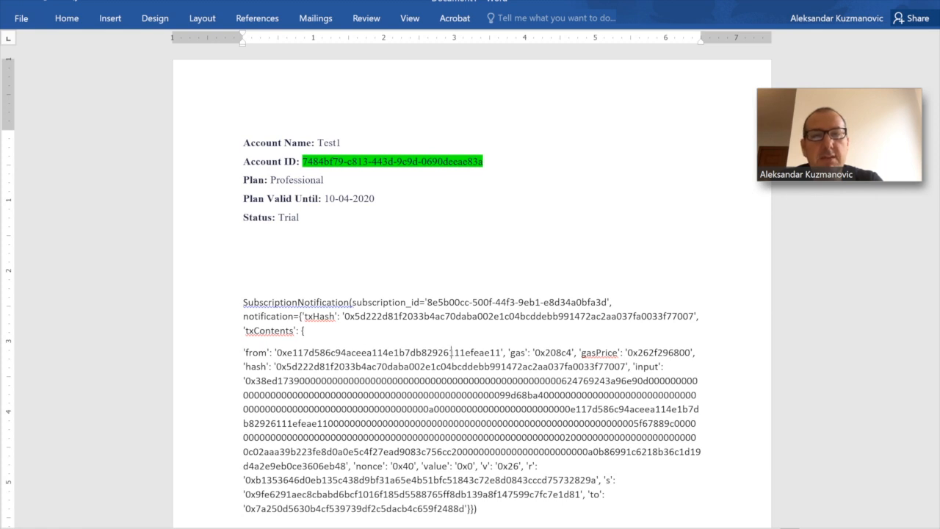
# Place a copied SubscriptionNotification into the Word document below the account details.
pyautogui.press('alt')
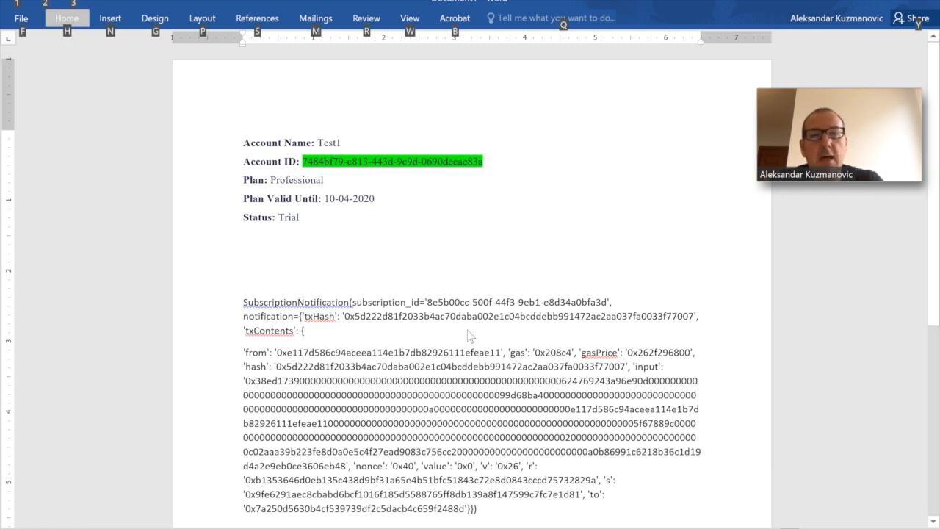